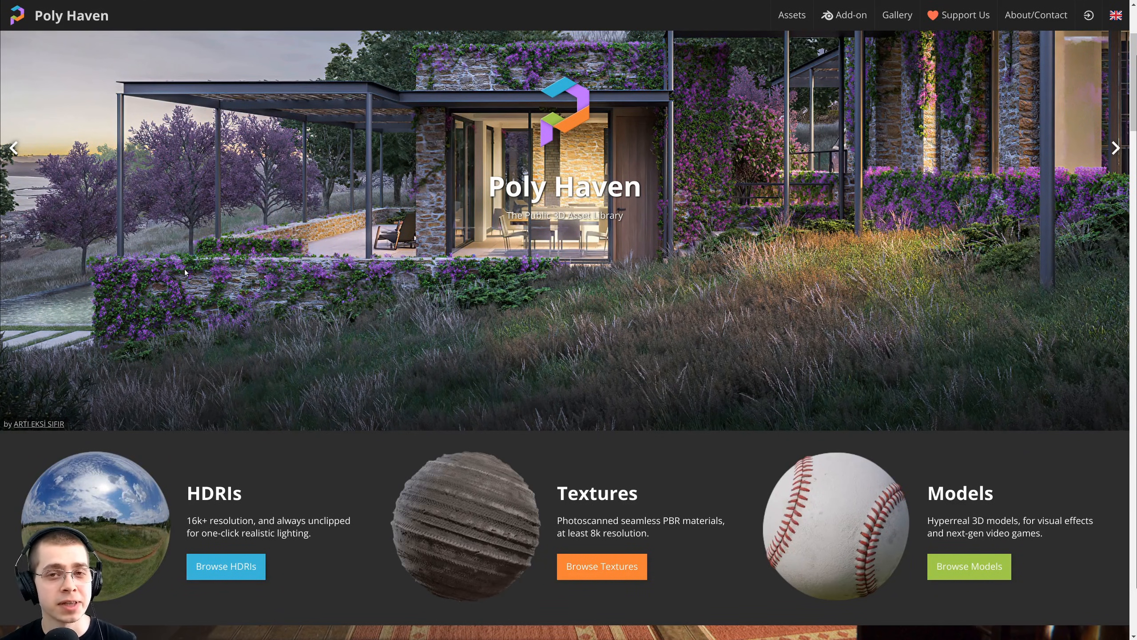
Navigate the Poly Haven site toward the HDRI section
left_click(1116, 148)
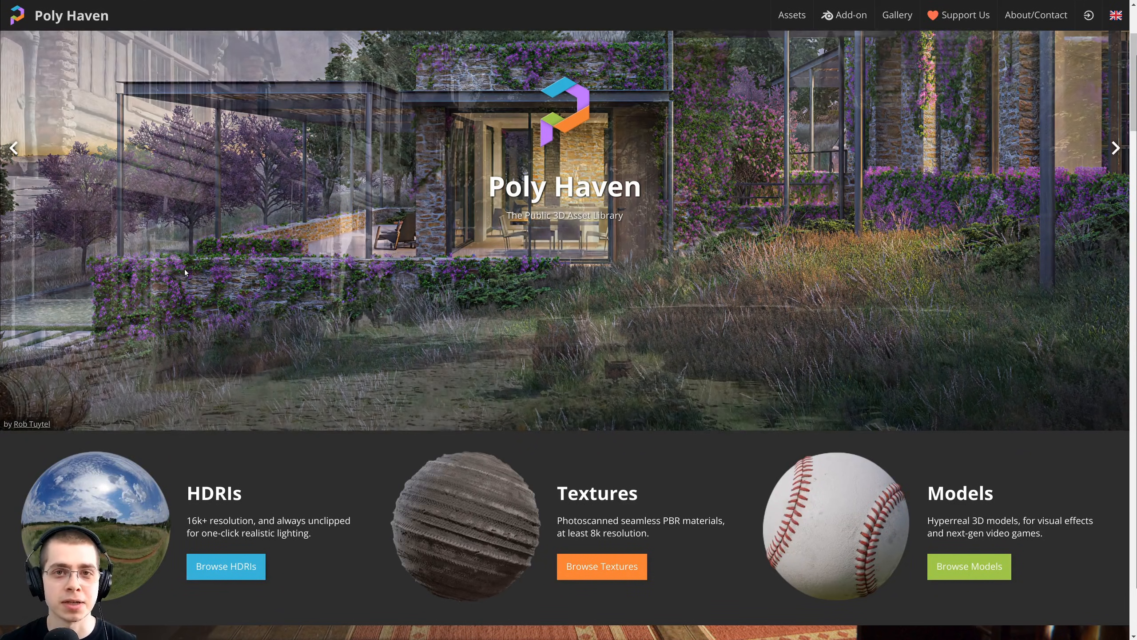
left_click(1116, 147)
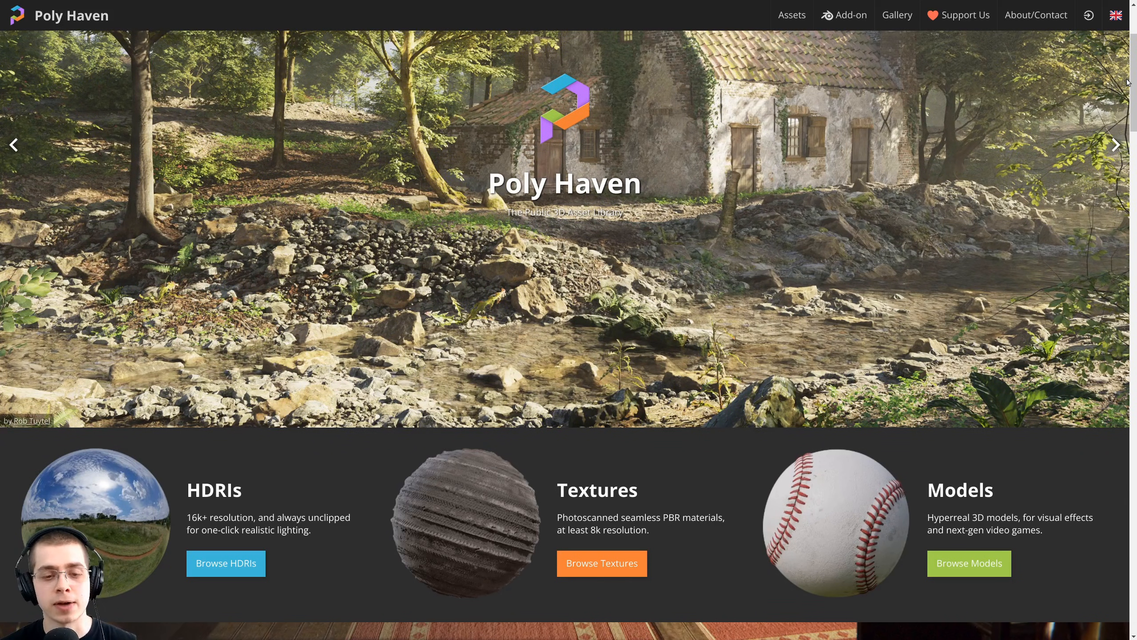
left_click(1116, 144)
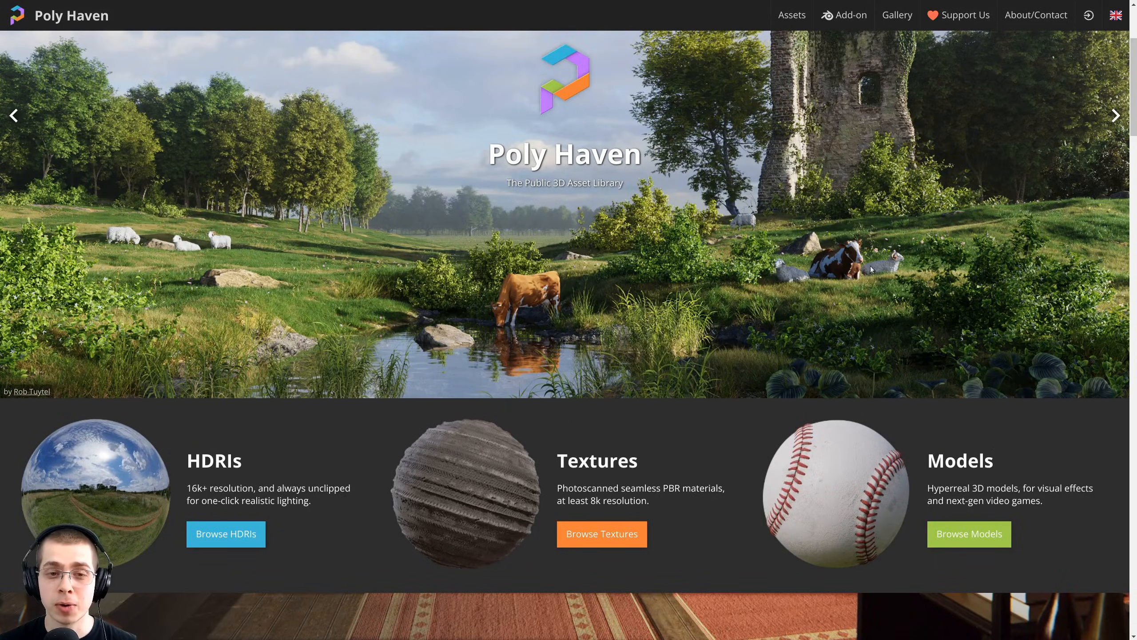
scroll("down", 3)
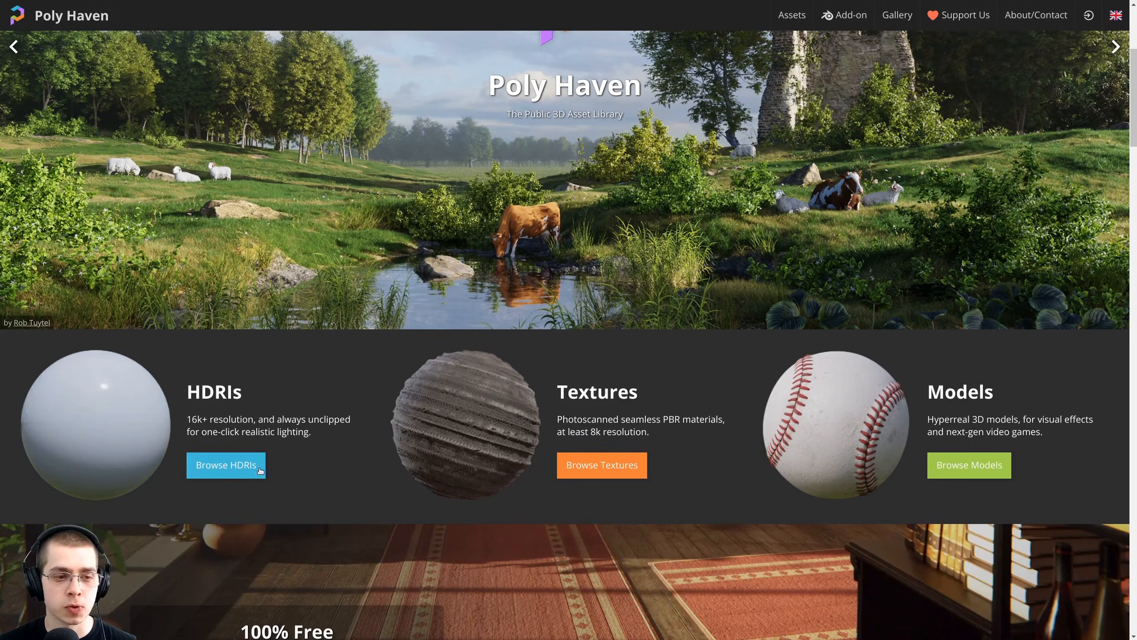
Browse the HDRI catalogue of 643 environments, scrolling through the thumbnail grid
left_click(225, 465)
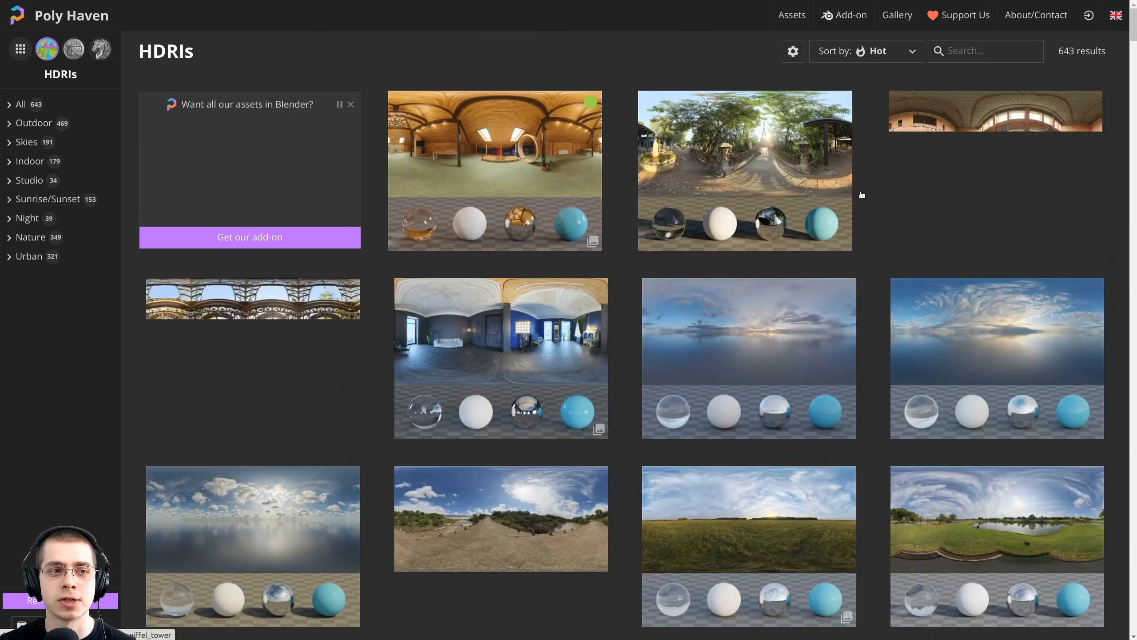
scroll("down", 3)
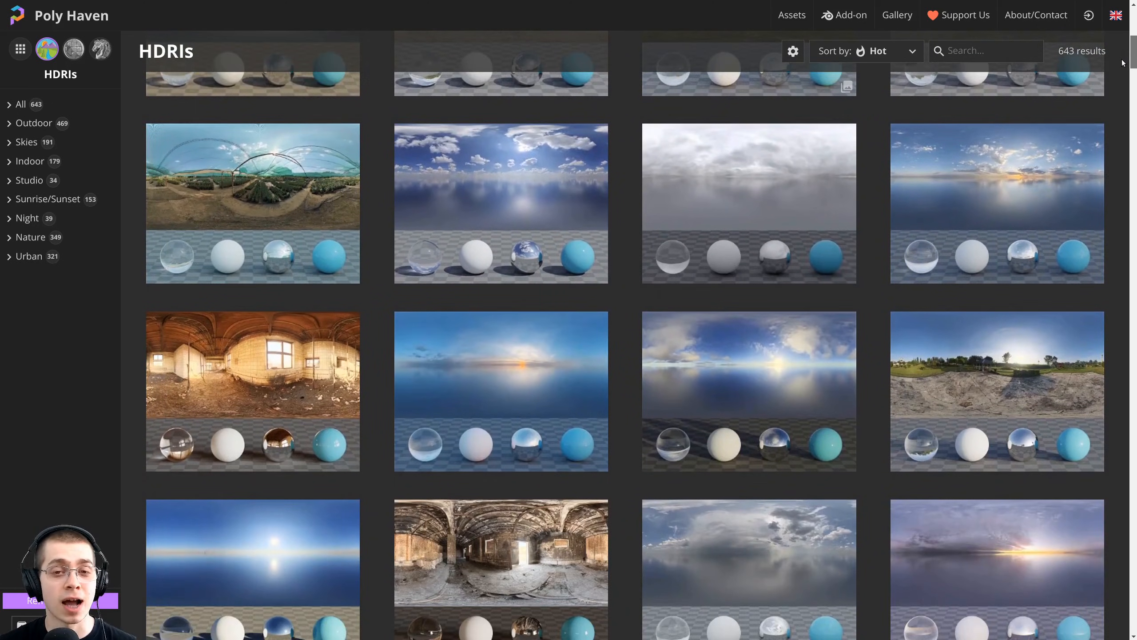
scroll("down", 3)
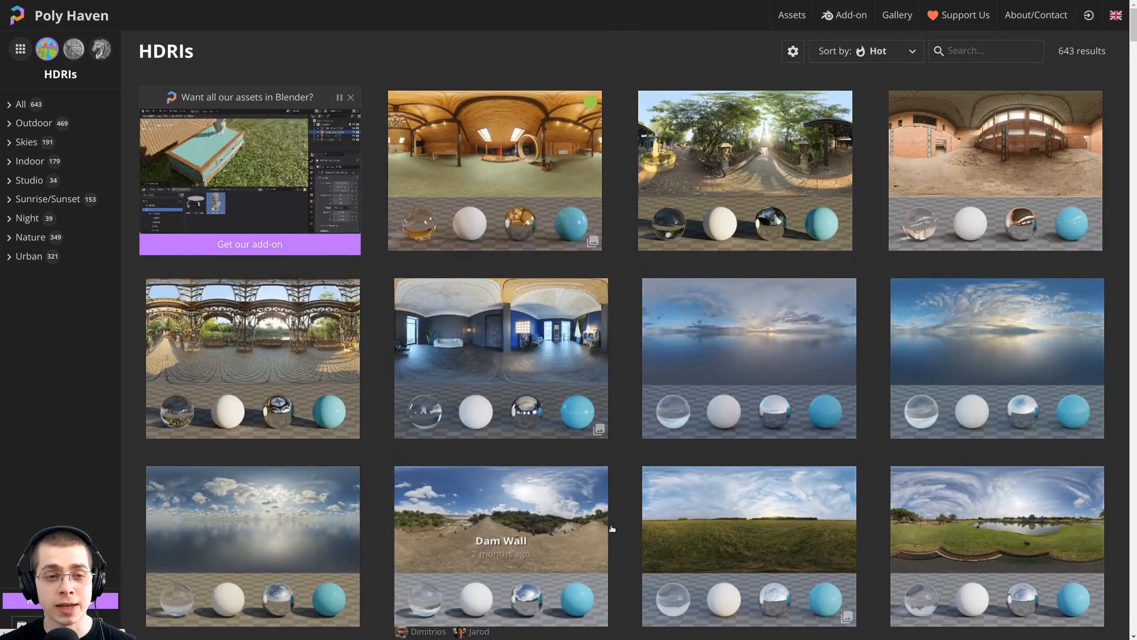
mouse_move(500, 355)
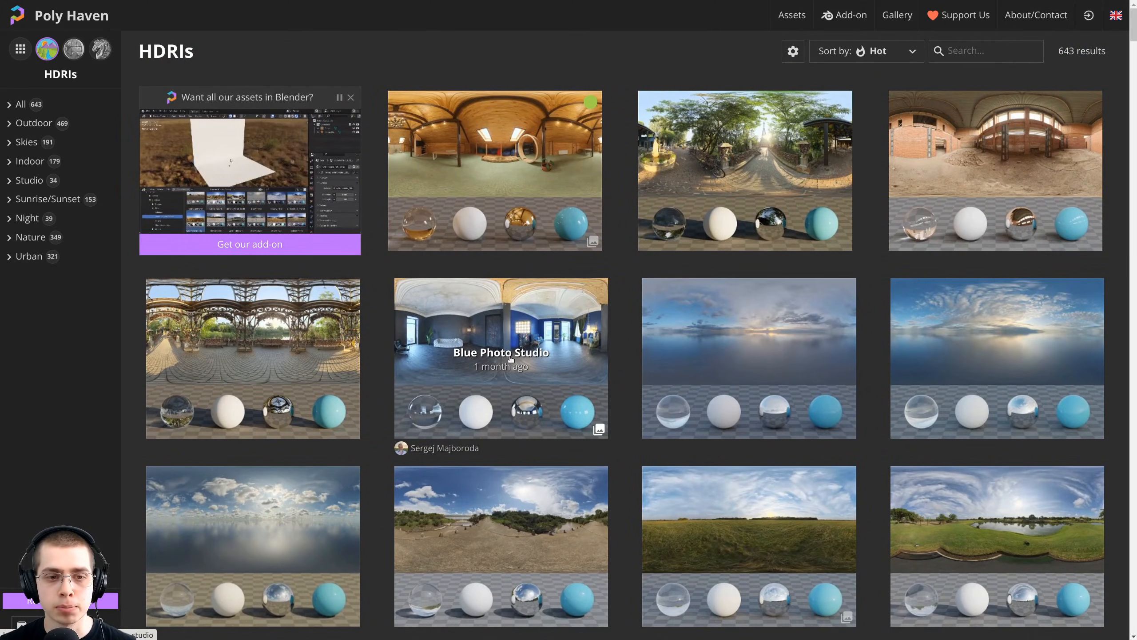
Choose the Blue Photo Studio HDRI and switch its 1K download format from EXR to HDR
left_click(500, 357)
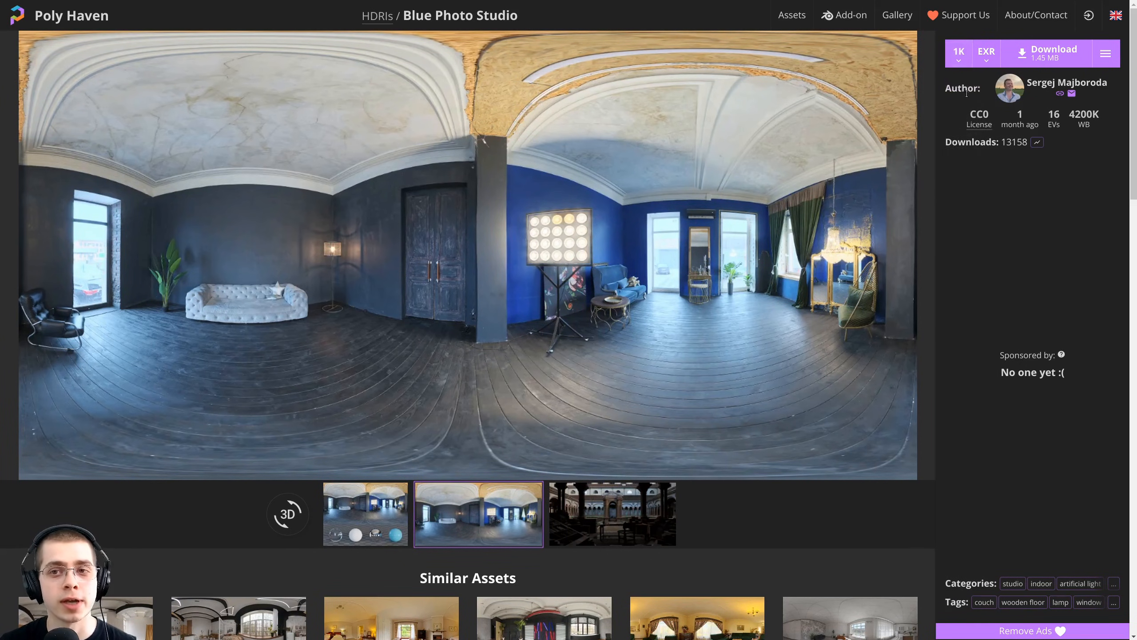
left_click(986, 53)
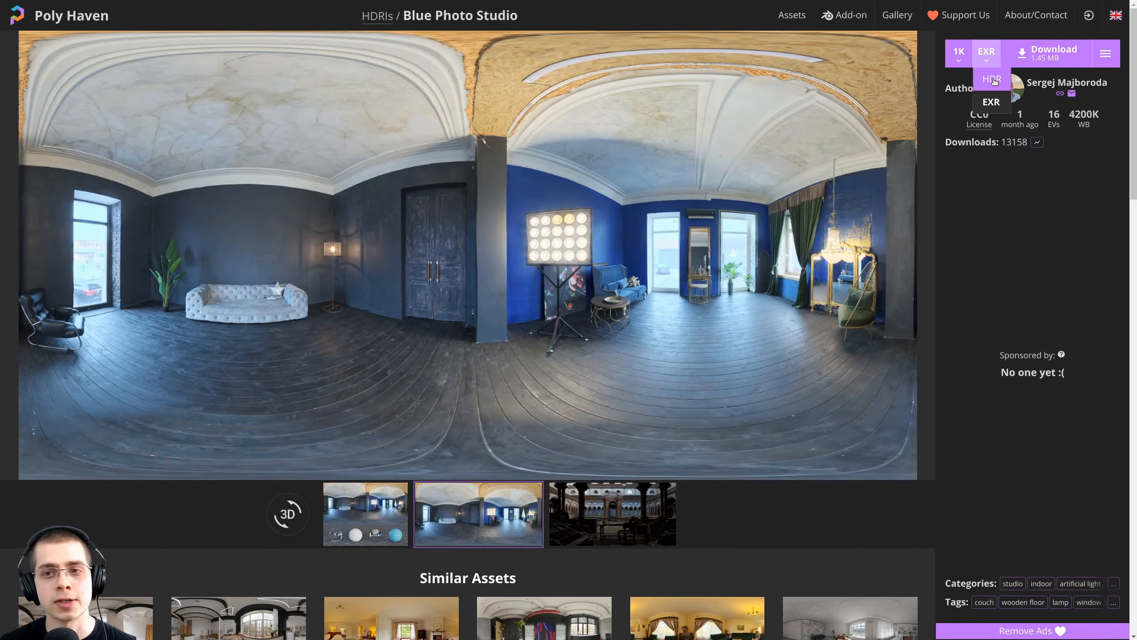
left_click(992, 78)
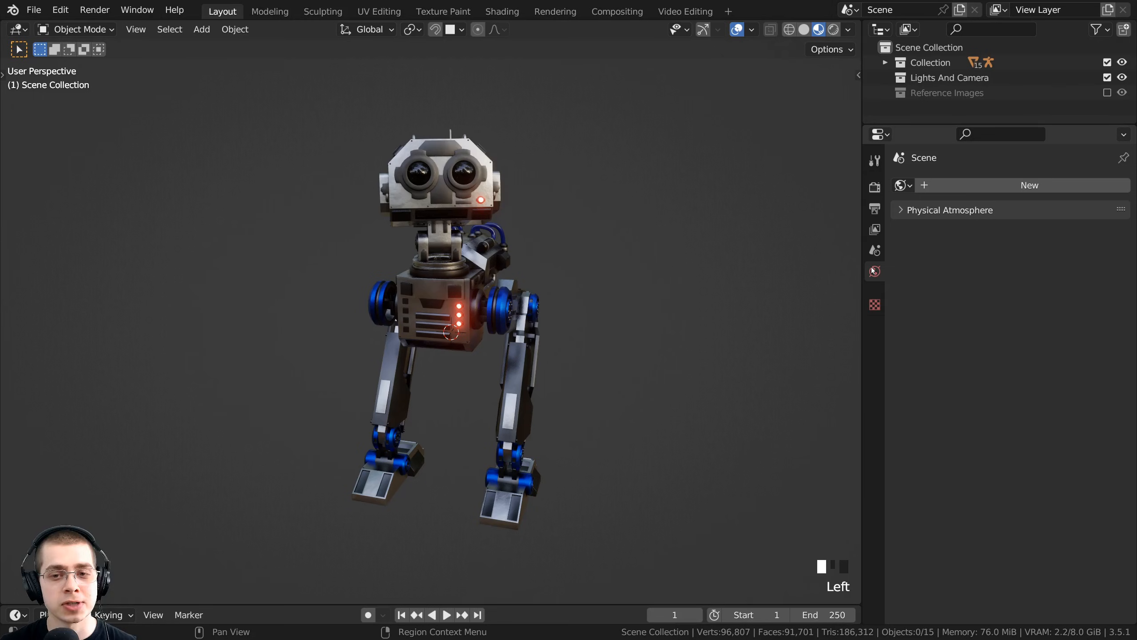
mouse_move(874, 271)
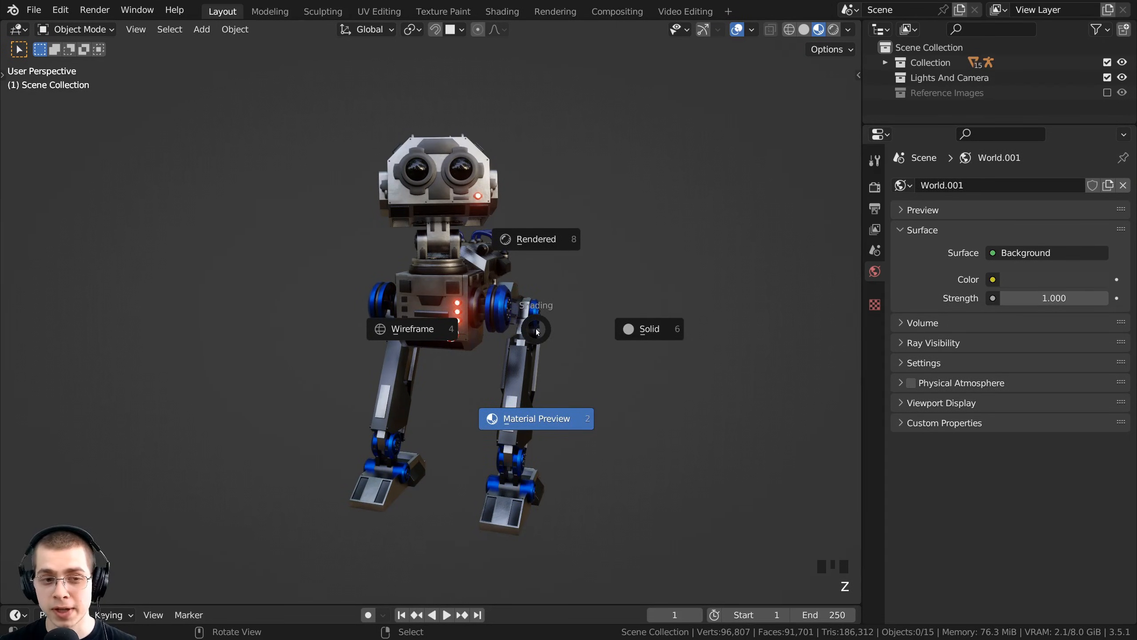
mouse_move(535, 239)
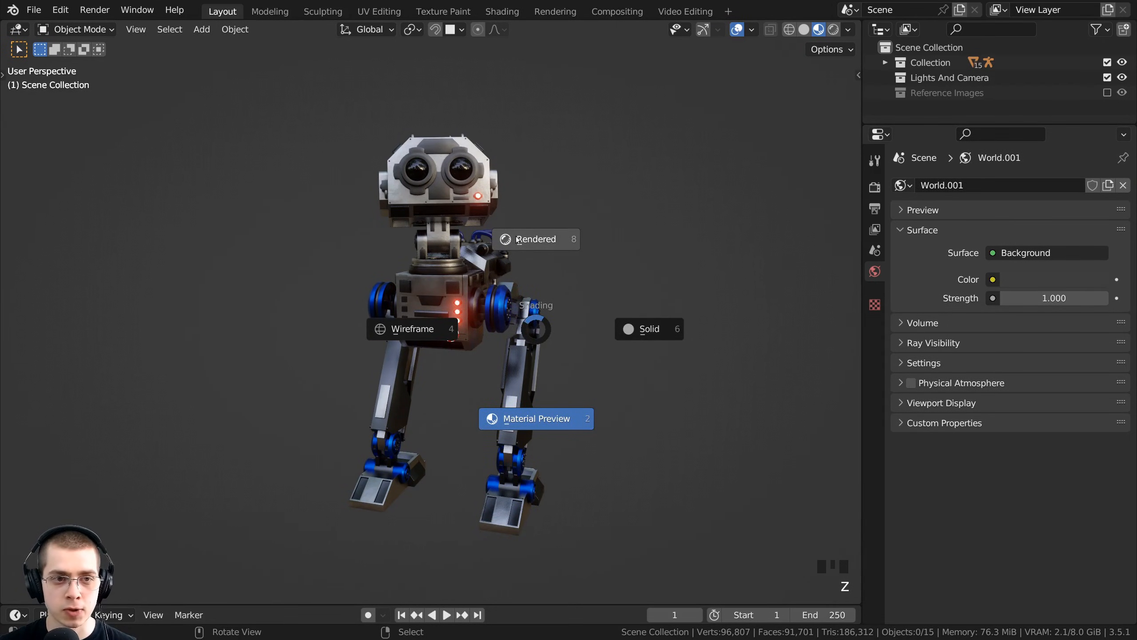
Show the robot scene with its new World.001 in rendered viewport shading
left_click(535, 239)
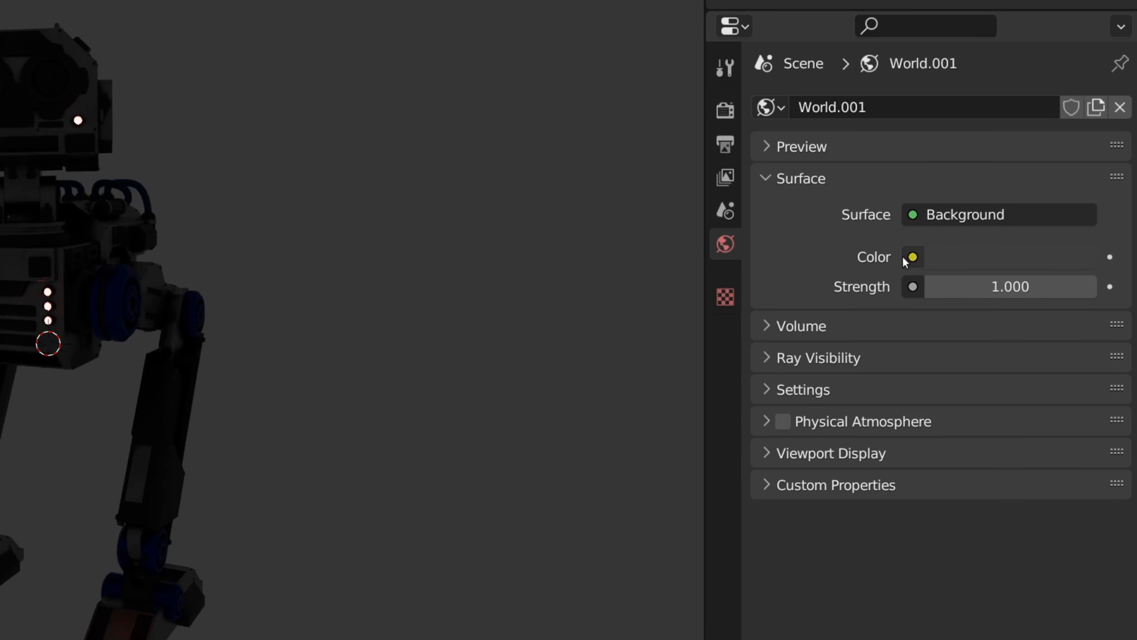
Drive the world colour from an Environment Texture using blue_photo_studio_1k.hdr
left_click(912, 257)
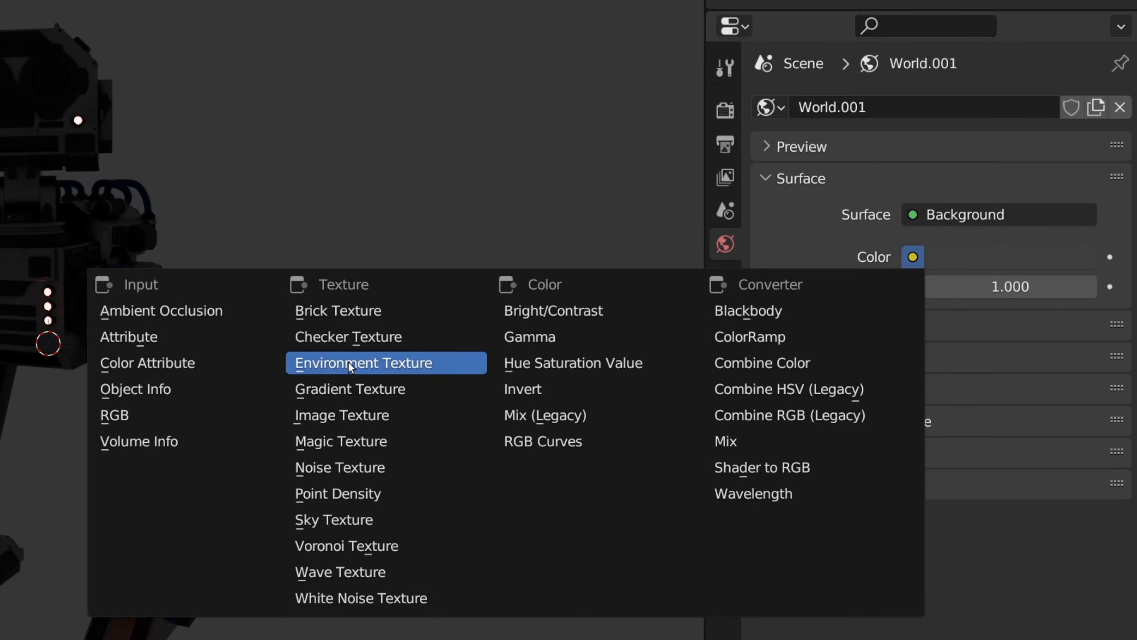
left_click(365, 362)
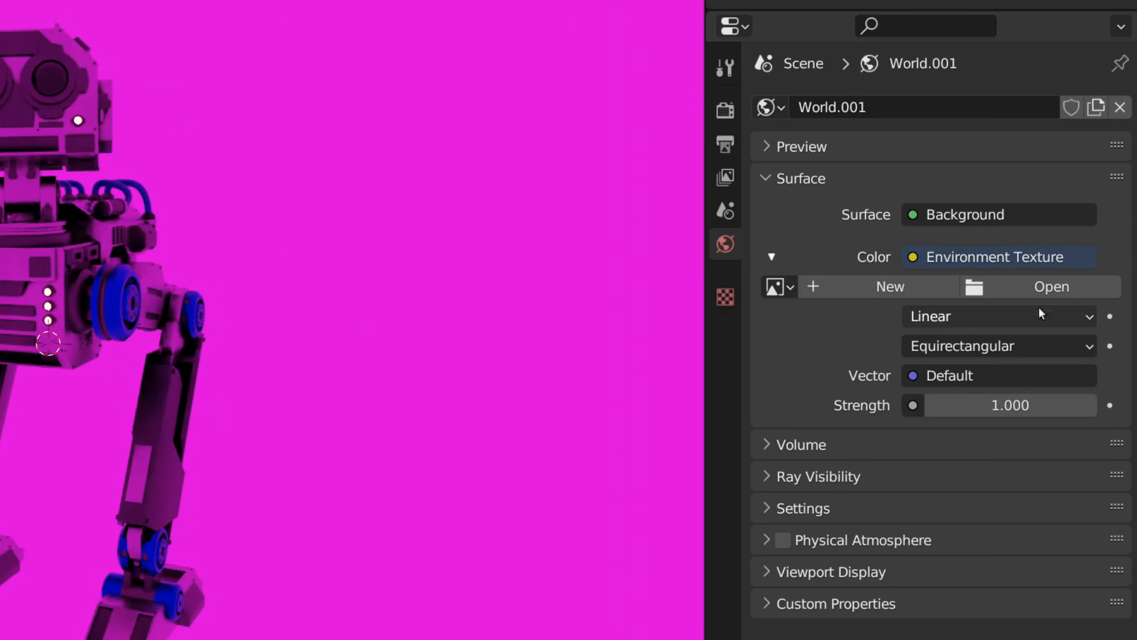
left_click(1050, 286)
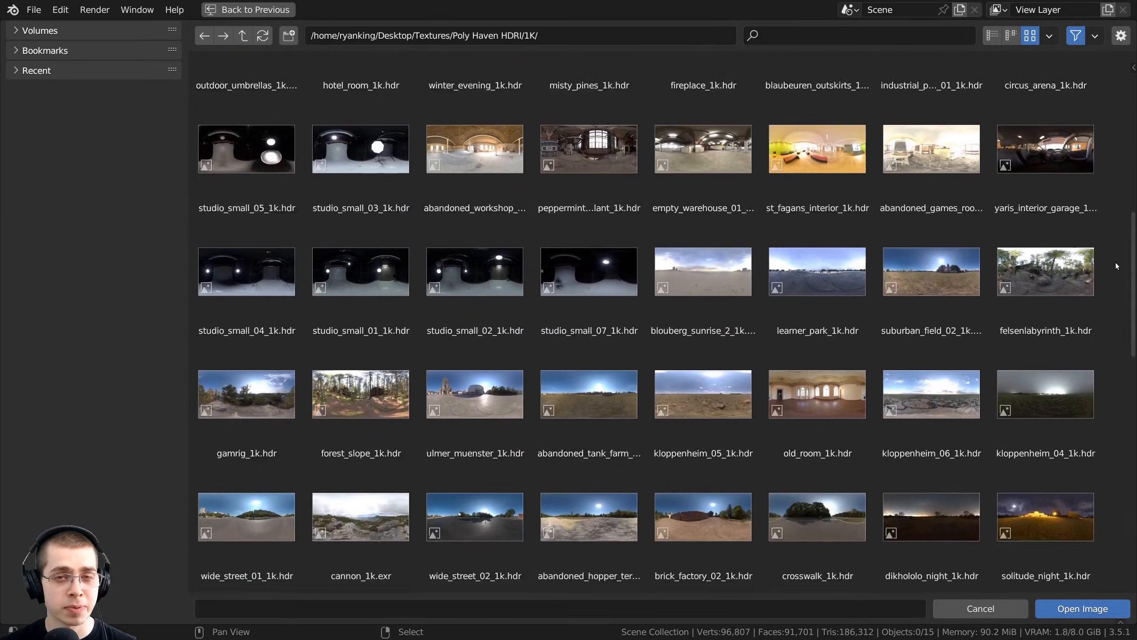
scroll("up", 3)
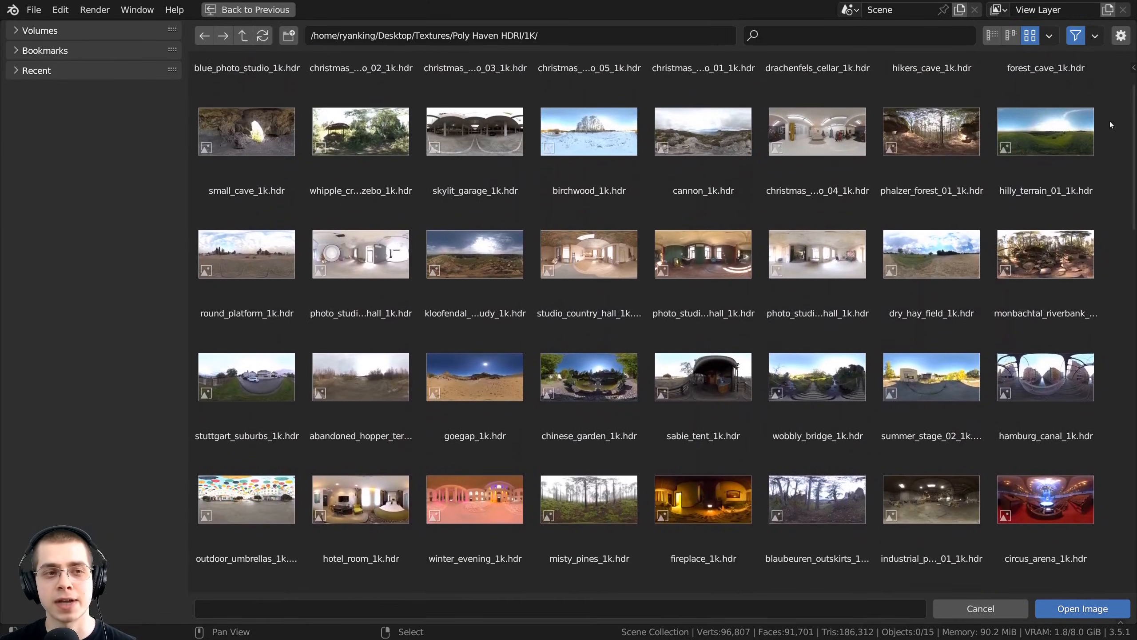
scroll("up", 3)
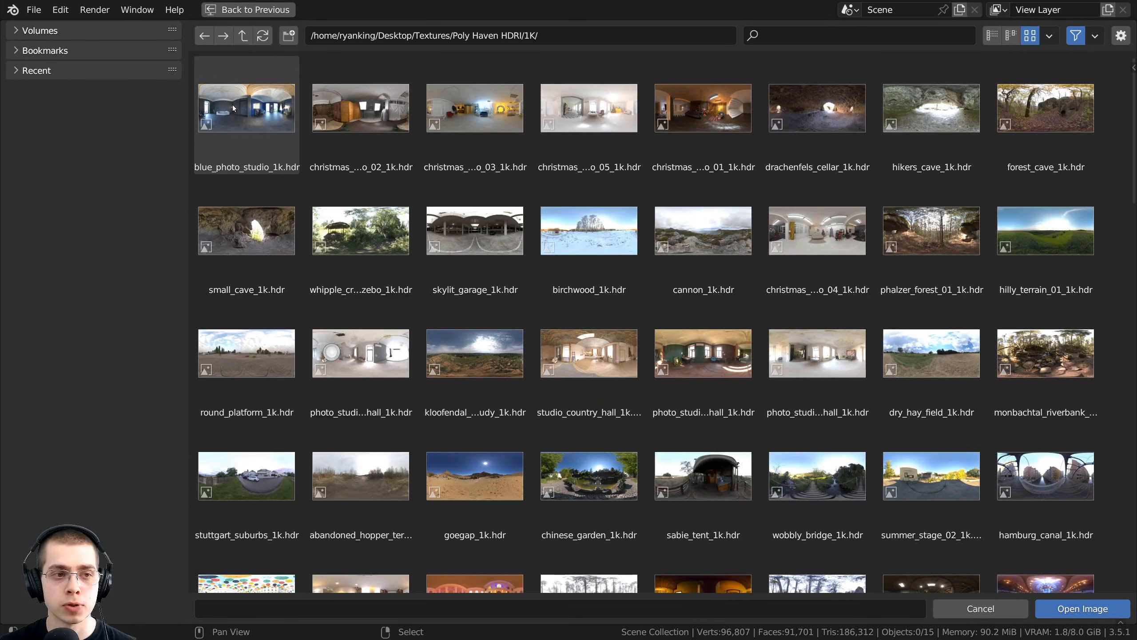
left_click(1082, 608)
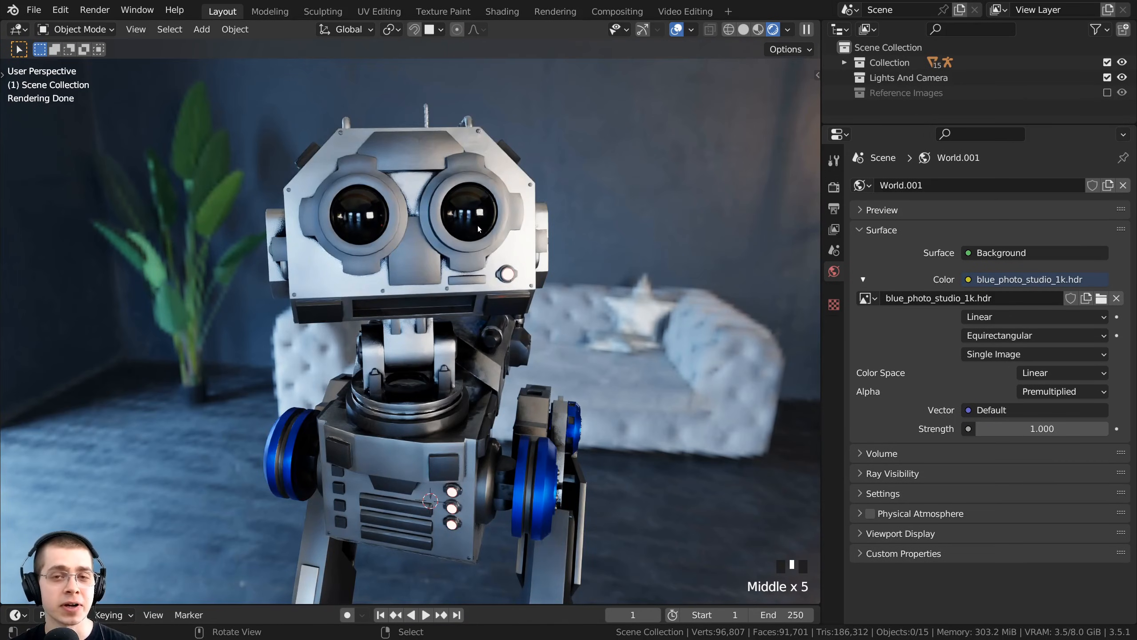
Inspect the render of the robot lit by the blue photo studio HDRI
scroll("down", 3)
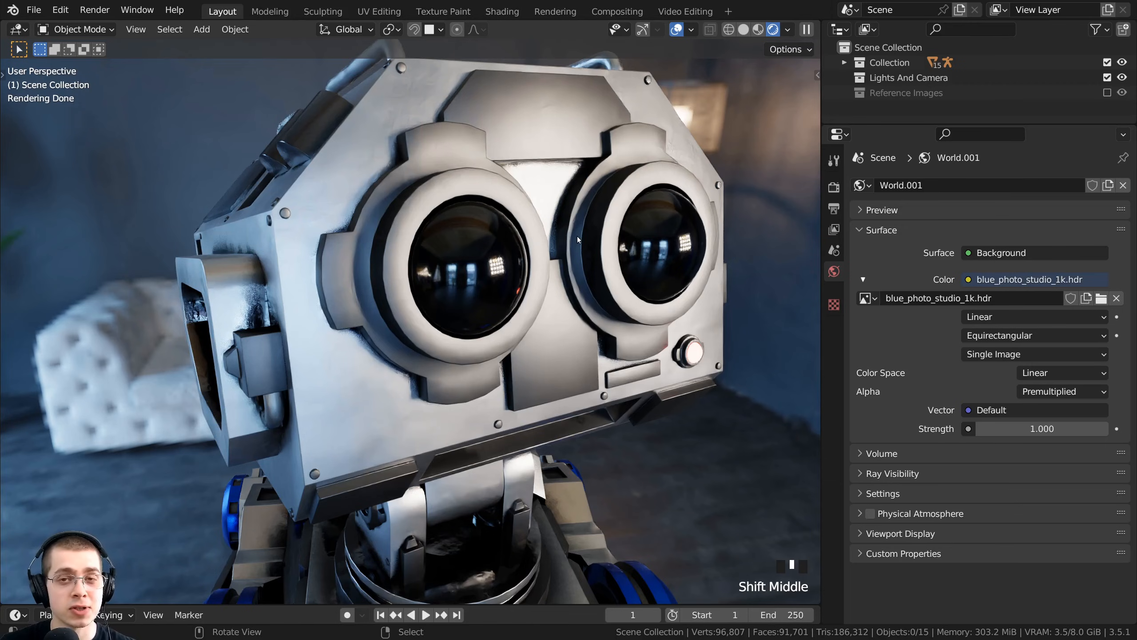
mouse_move(277, 195)
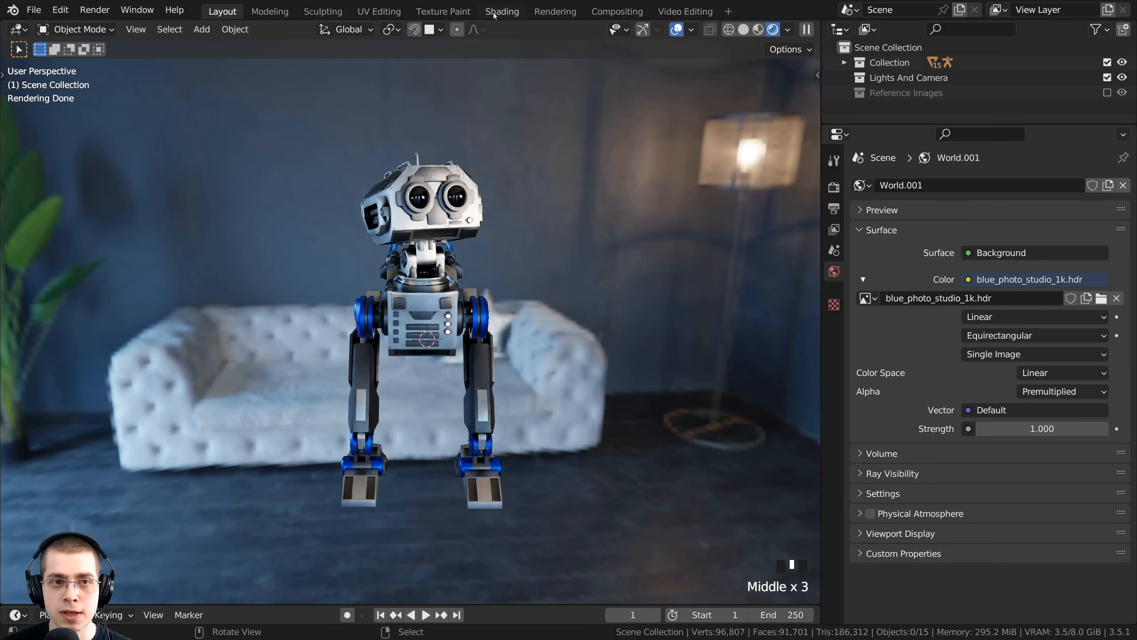
Show World.001's shader nodes in the Shading workspace node editor
left_click(501, 11)
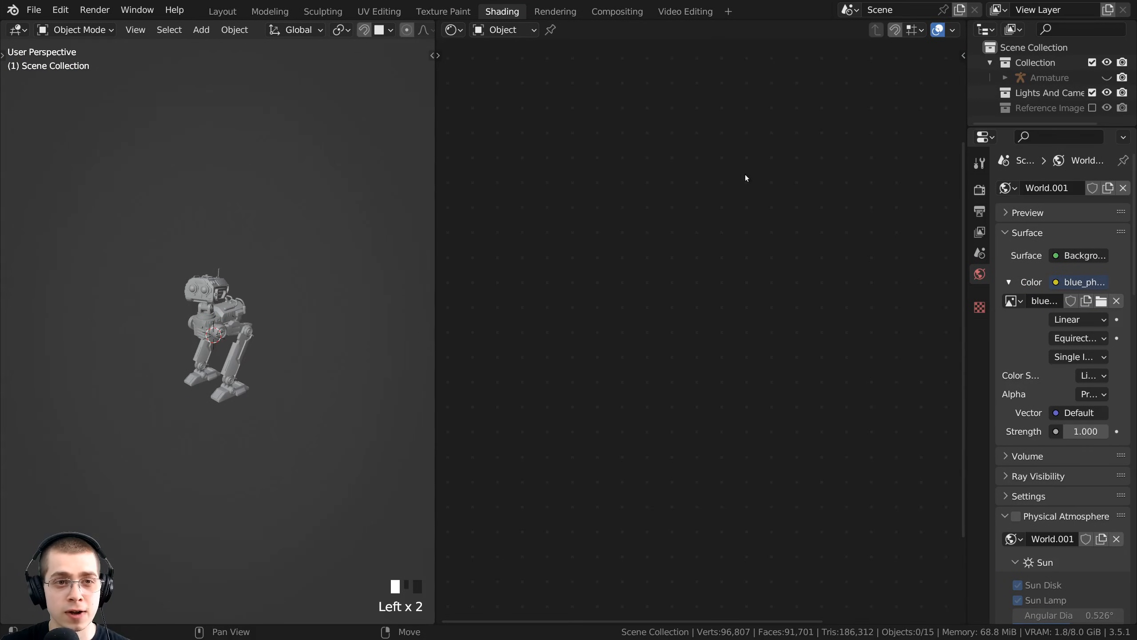
left_click(503, 29)
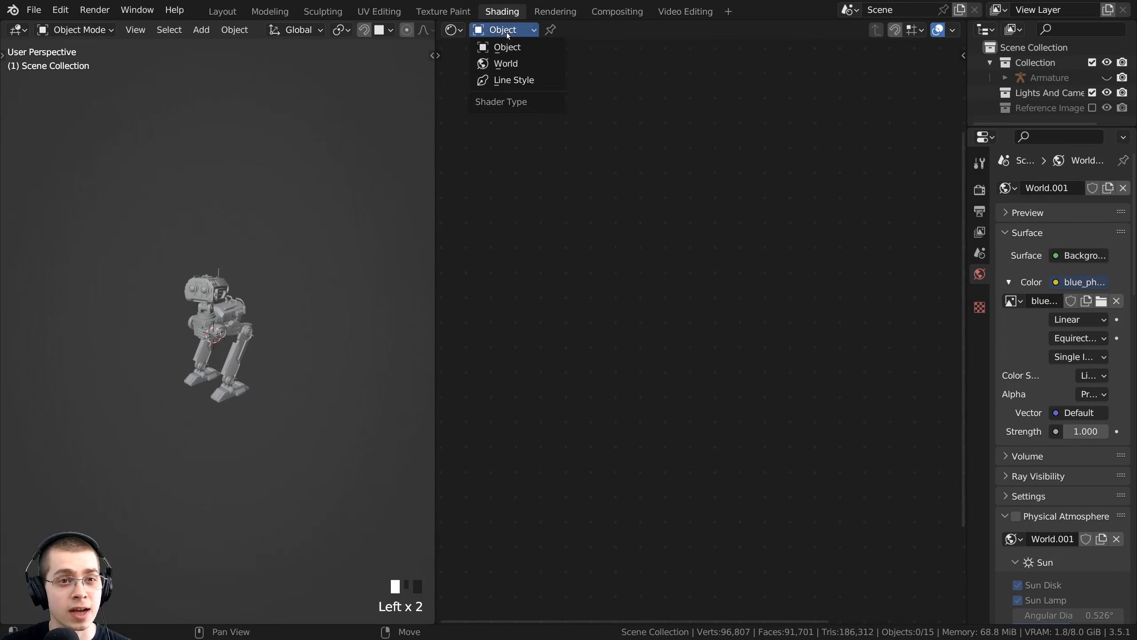
mouse_move(505, 63)
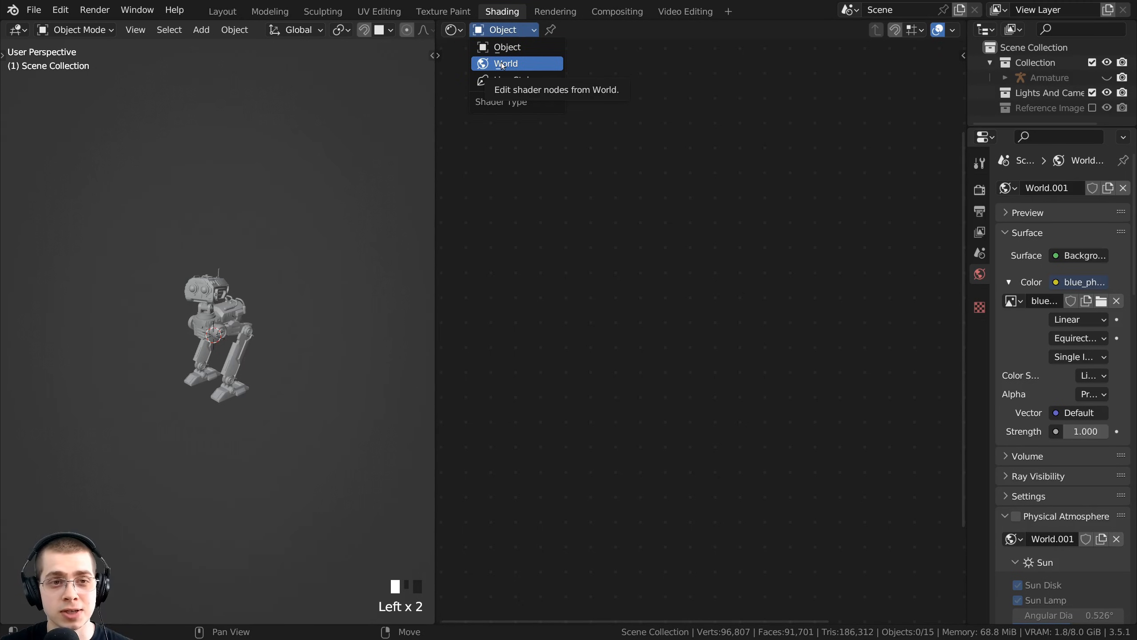
left_click(505, 63)
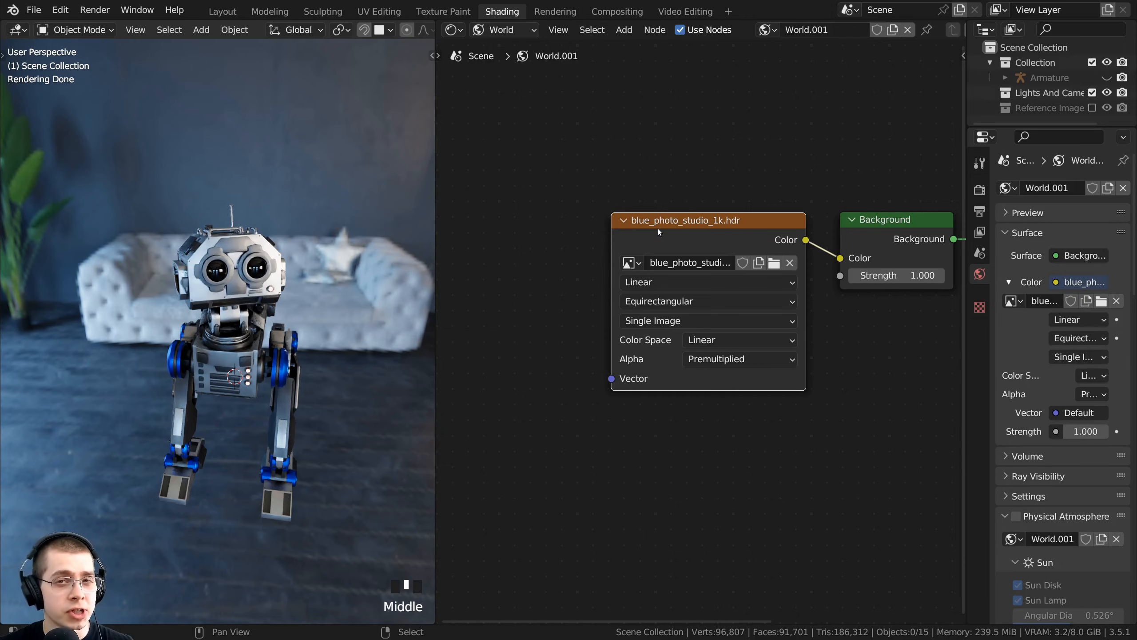
mouse_move(371, 223)
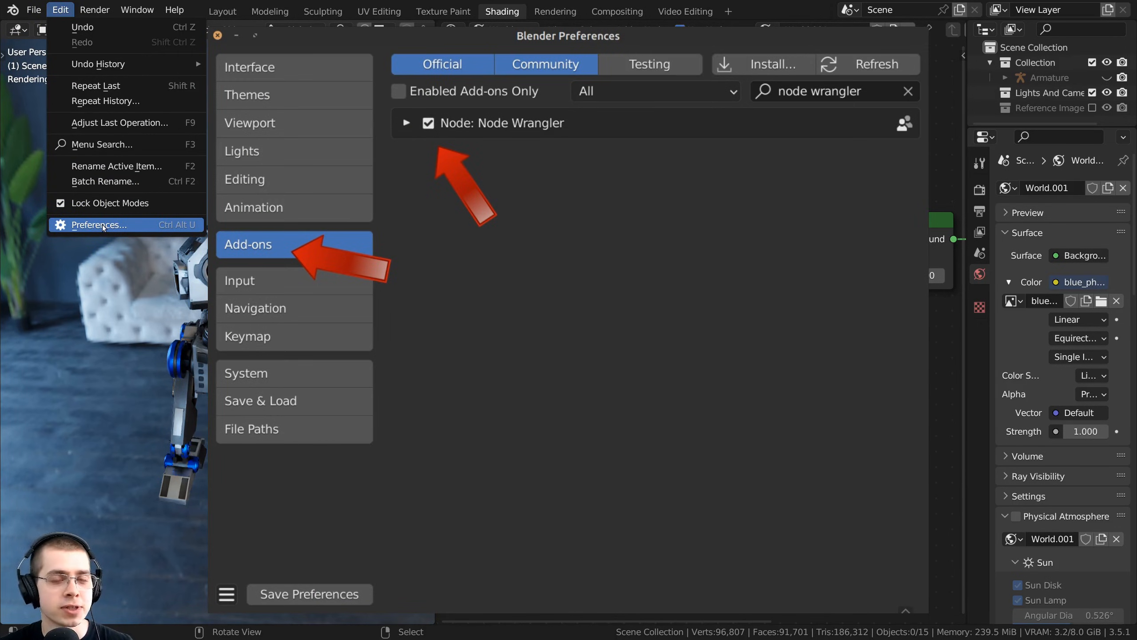
mouse_move(99, 225)
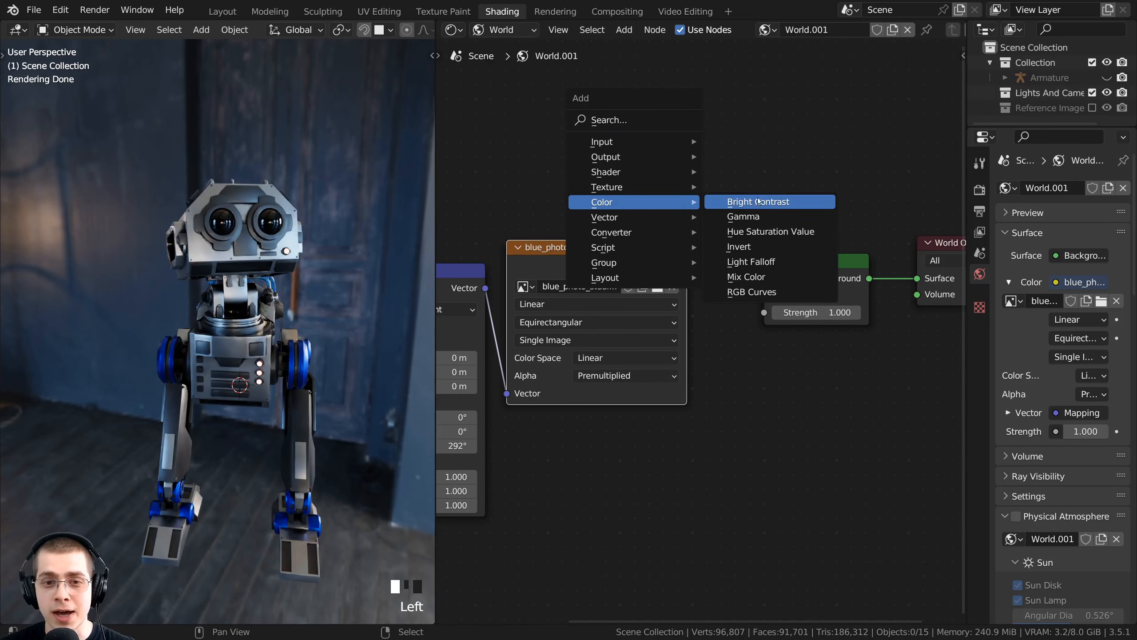
mouse_move(752, 291)
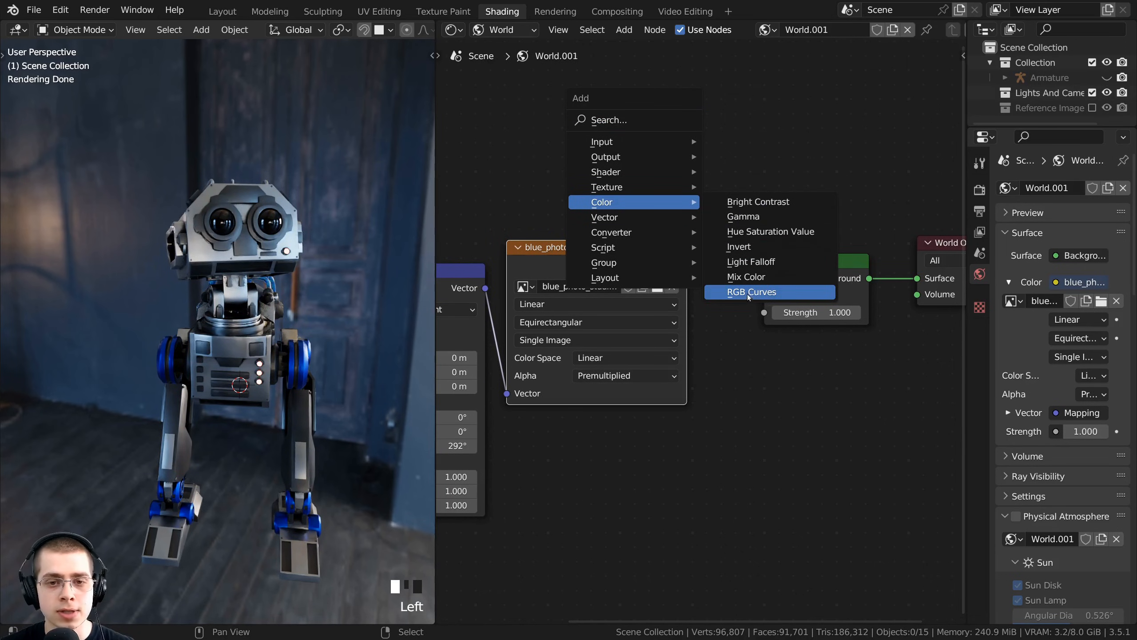
Insert an RGB Curves node before the Background with an S-shaped contrast curve and lowered red curve
left_click(751, 292)
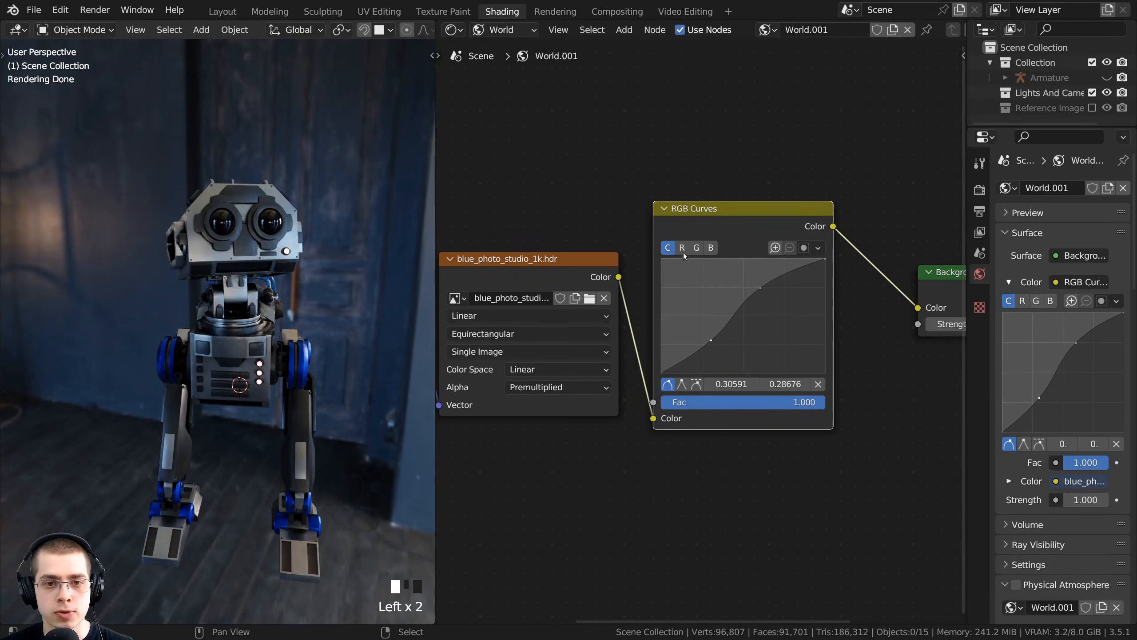
left_click(681, 247)
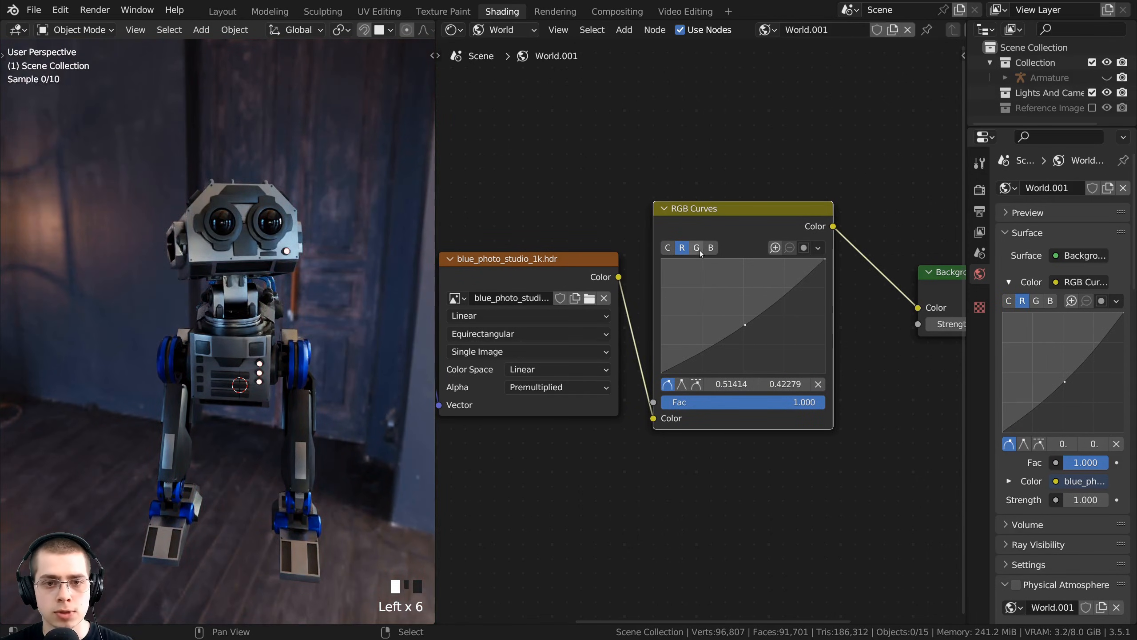
left_click(622, 29)
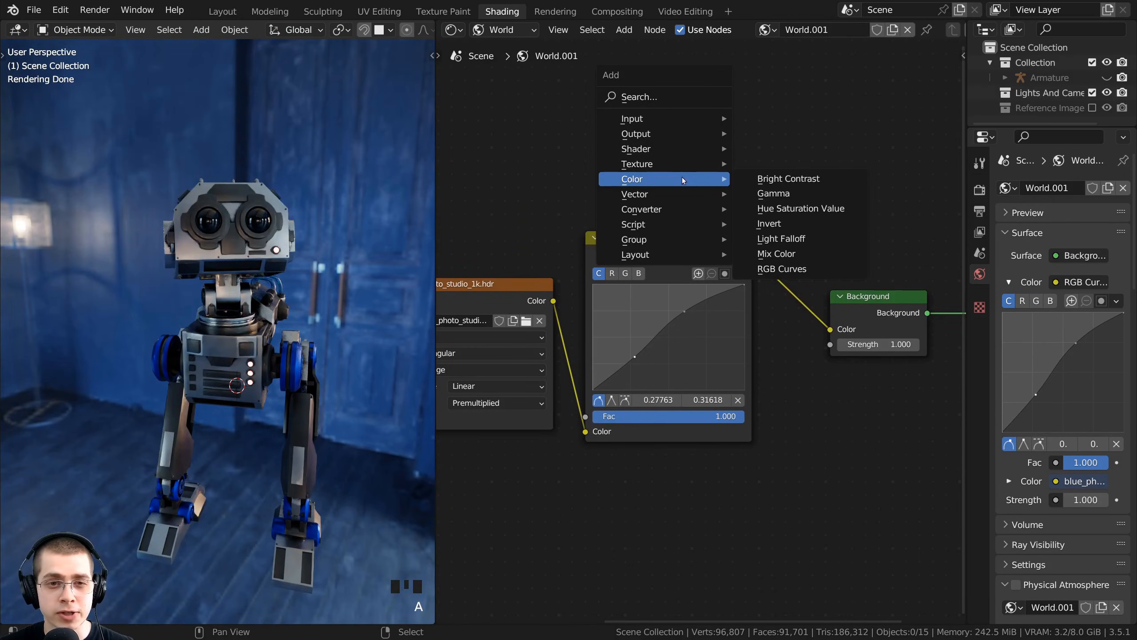
mouse_move(800, 208)
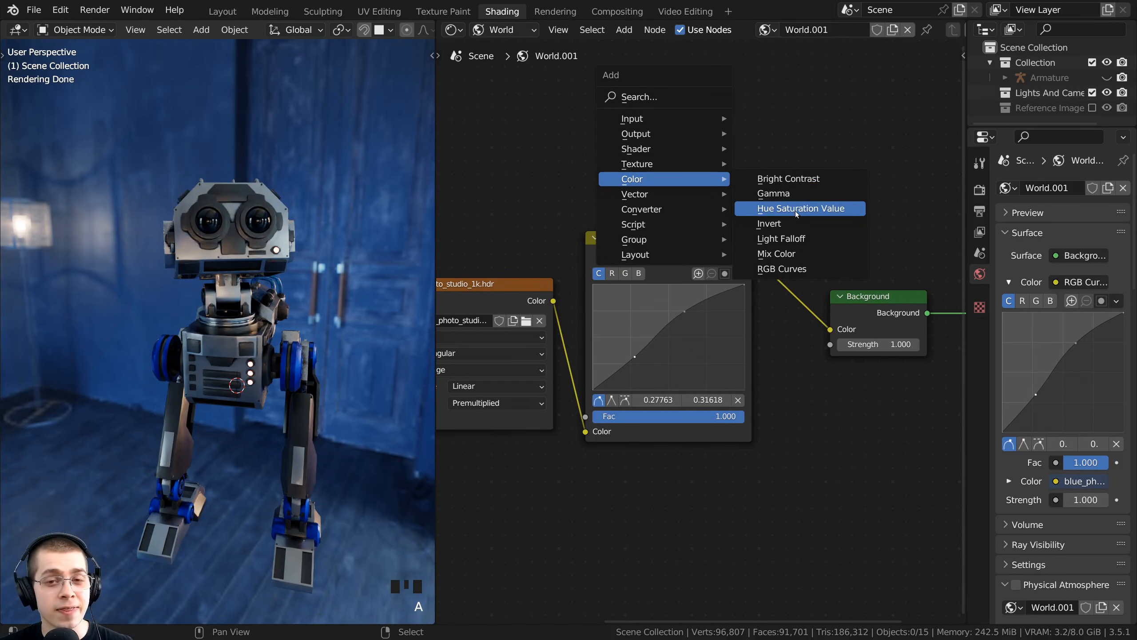
Add a Hue Saturation Value node after RGB Curves with saturation 2 and value 1.4
left_click(800, 208)
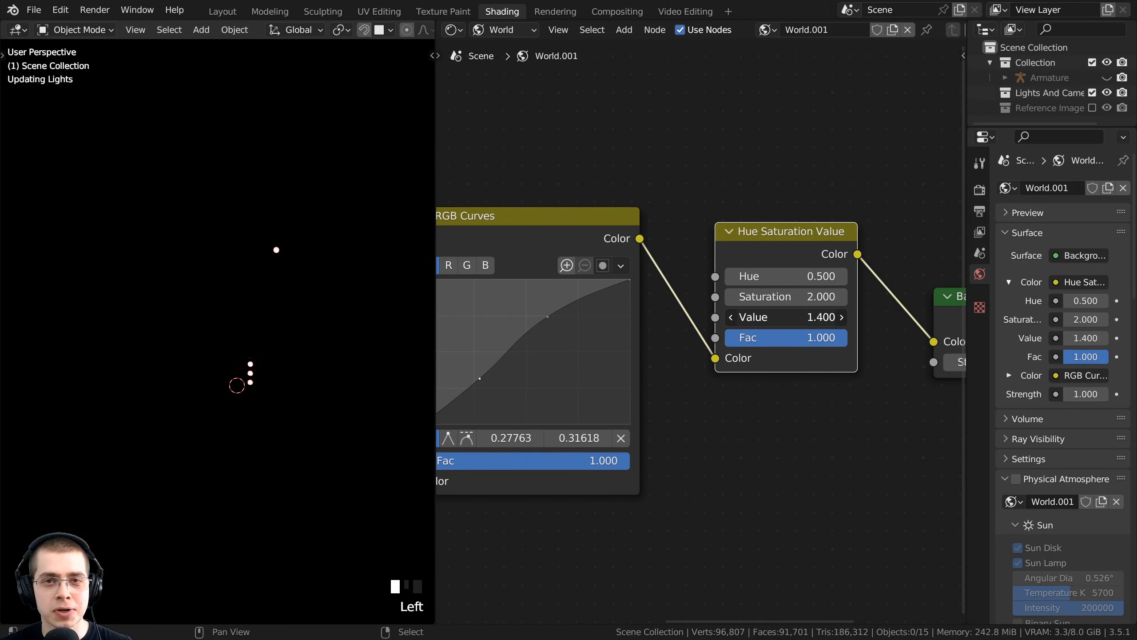
scroll("up", 3)
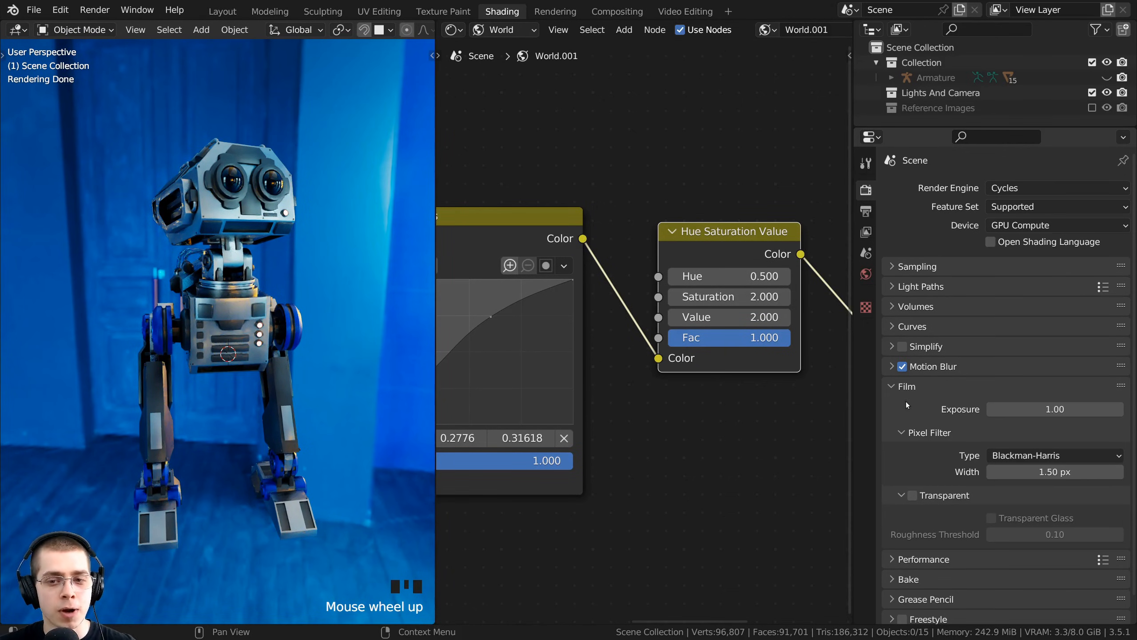
Make the rendered film background transparent in the Render properties
scroll("down", 3)
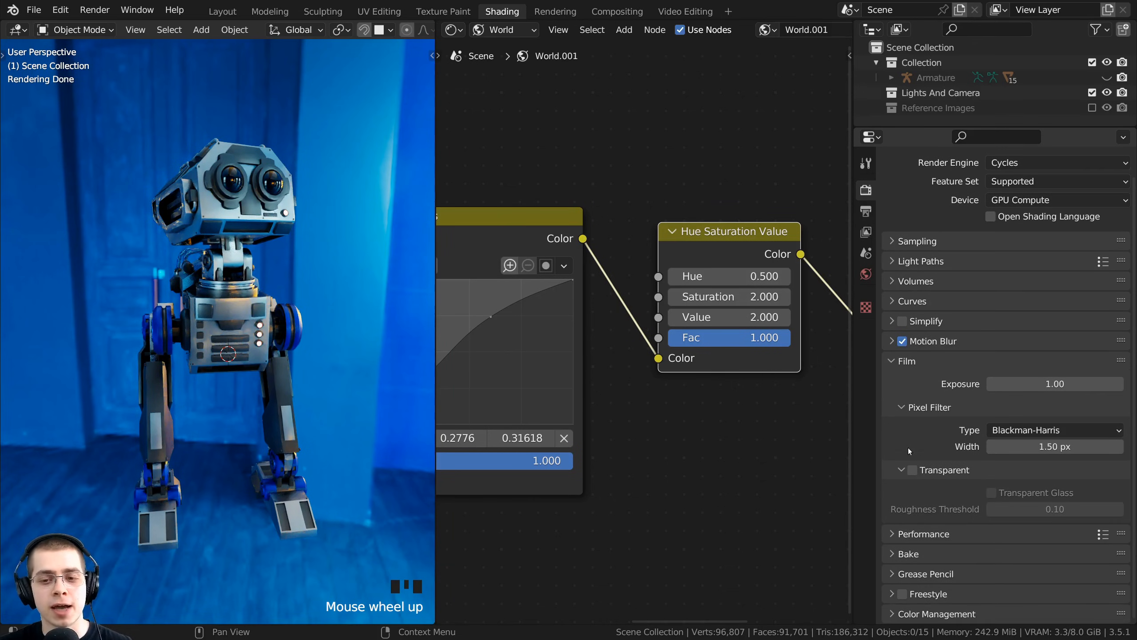
left_click(911, 470)
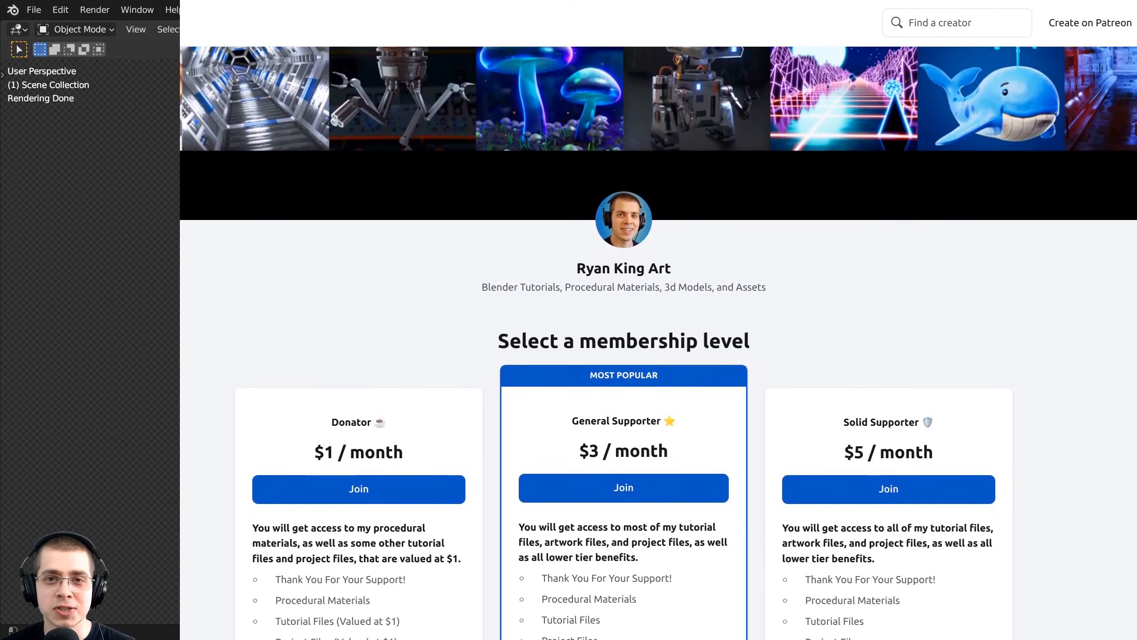
Scroll the Patreon membership page to see the $1 to $30 tiers and patron count
scroll("down", 3)
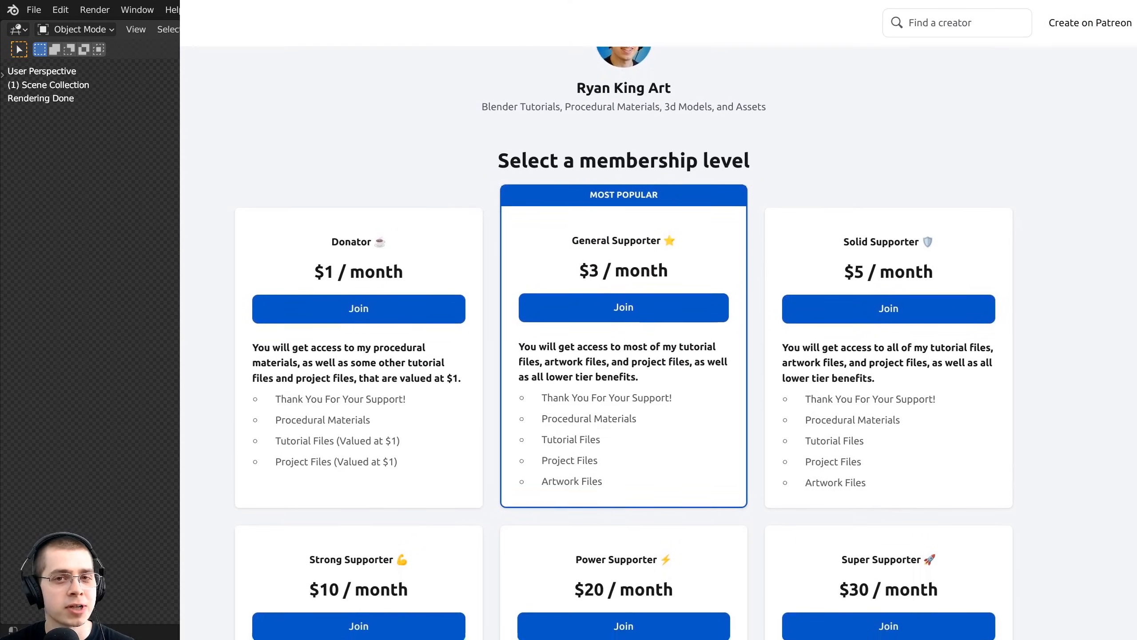
scroll("down", 3)
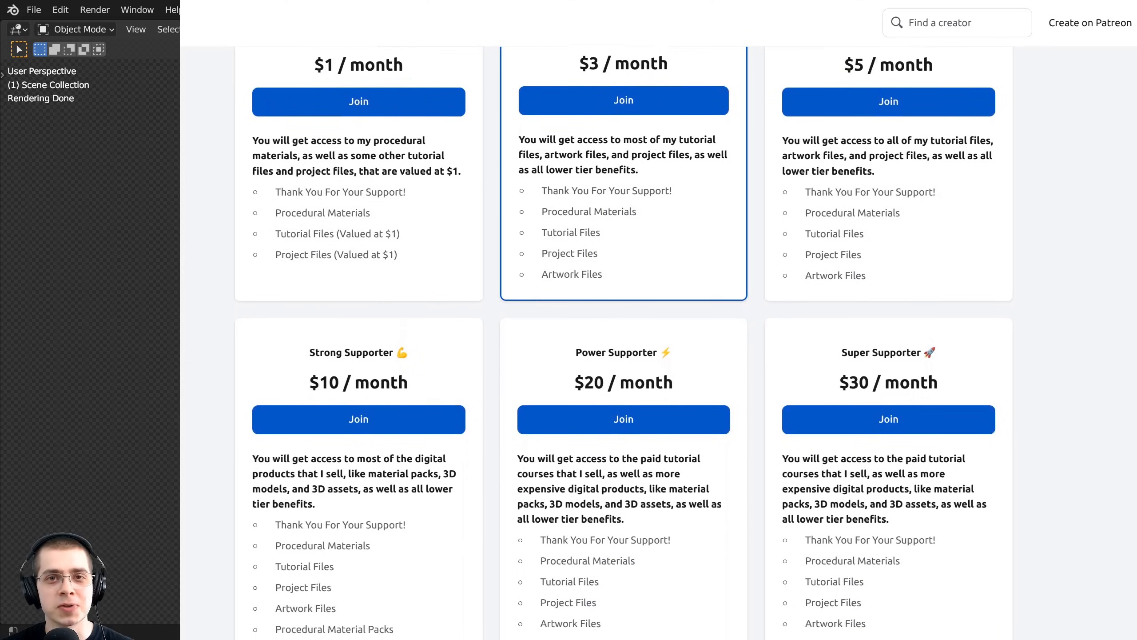
scroll("down", 3)
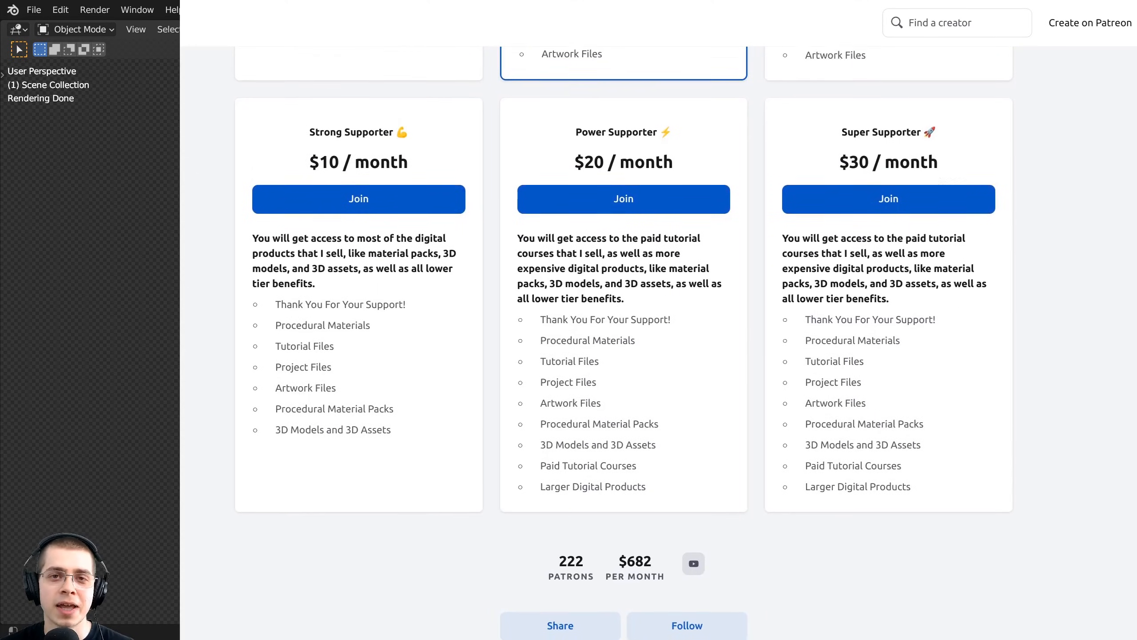